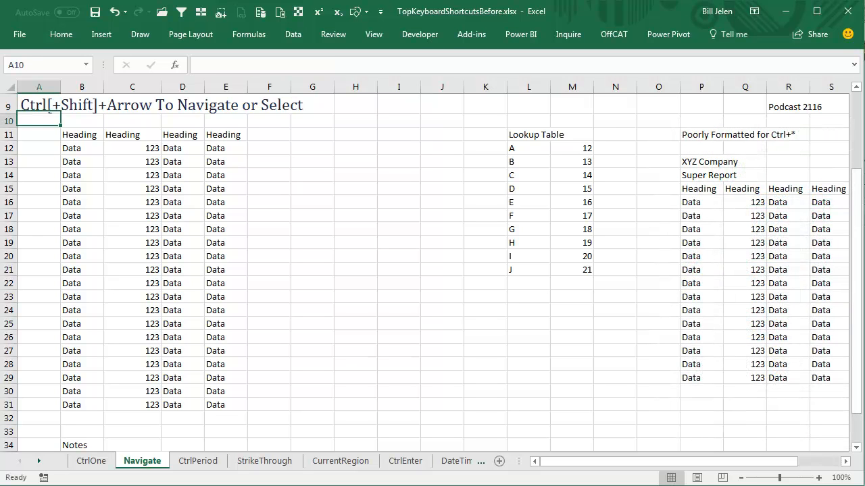
# From B12, extend the selection down to row 31 and across to column E, marking B12:E31
pyautogui.click(81, 147)
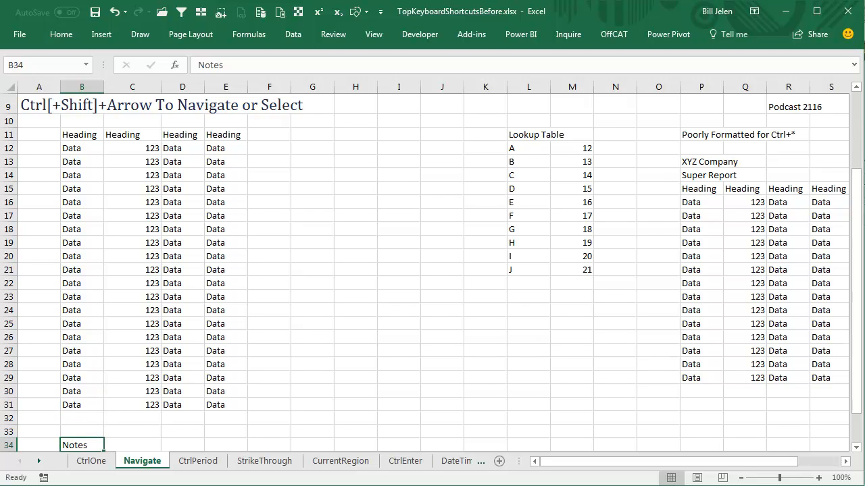
pyautogui.press('ctrl+Up')
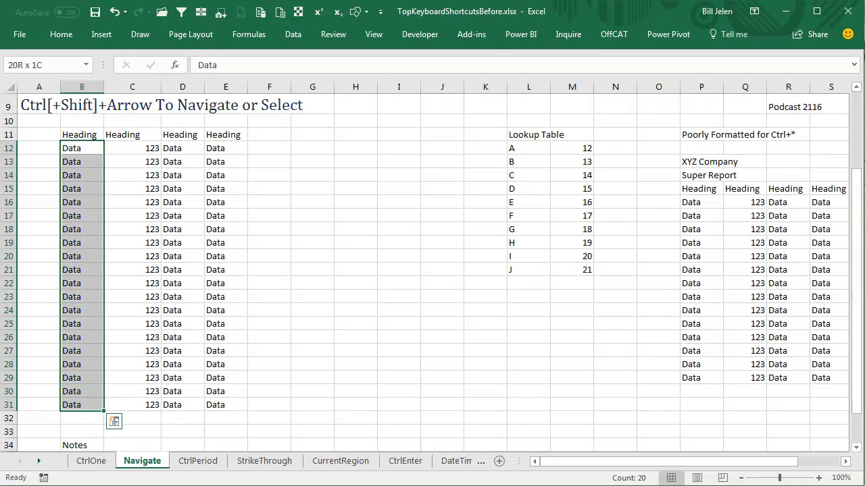
pyautogui.press('ctrl+shift+right')
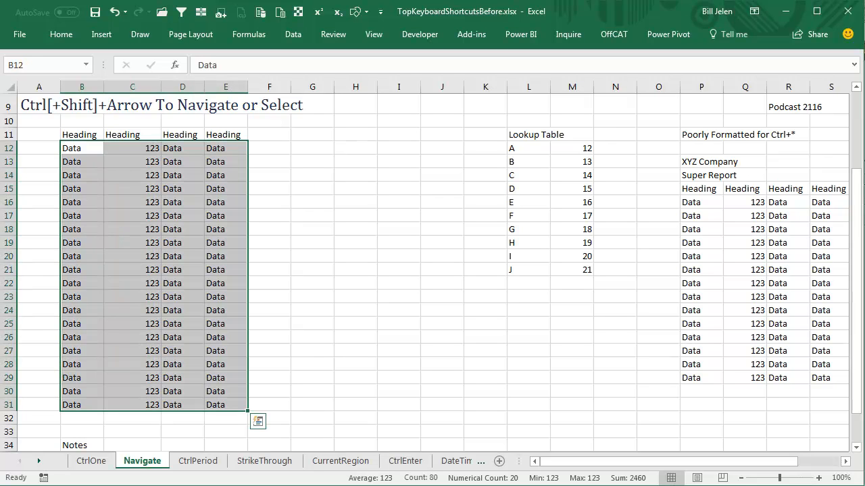
# From C17 select the whole current region B11:E31 with headings, then make B12 the active cell again
pyautogui.click(132, 216)
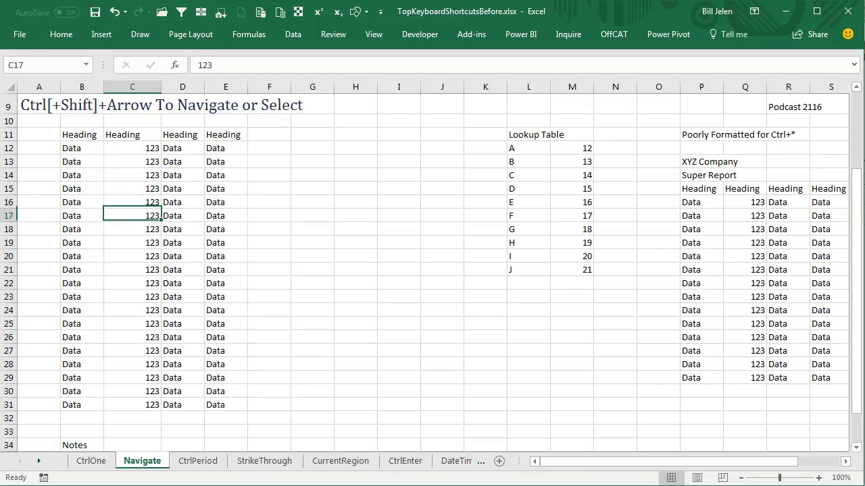
pyautogui.press('Down')
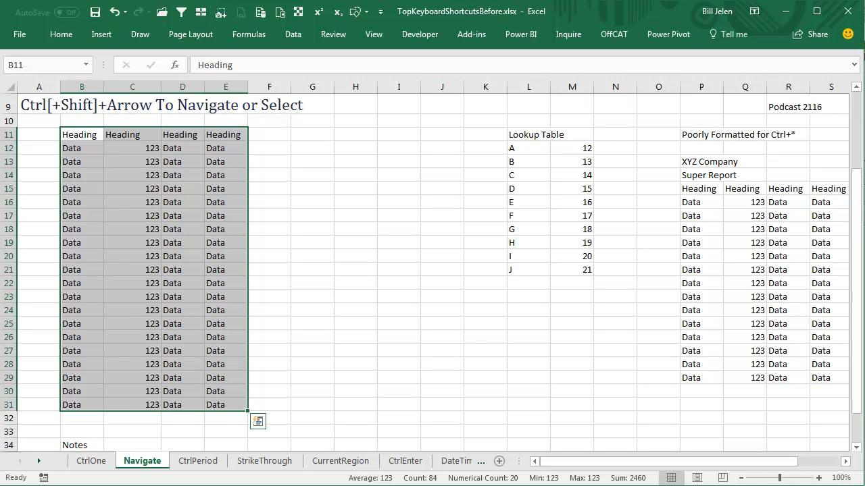
pyautogui.click(81, 147)
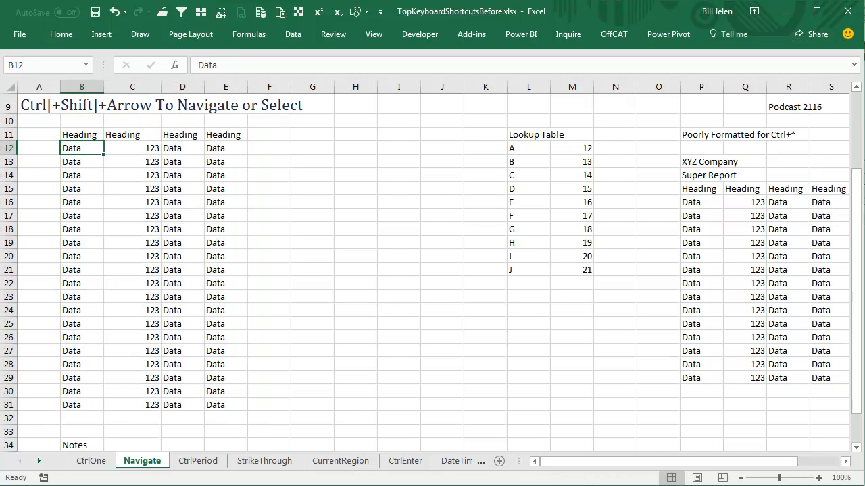
# Extend the selection from B12 to E31, covering the twenty data rows without headings
pyautogui.press('ctrl+shift+End')
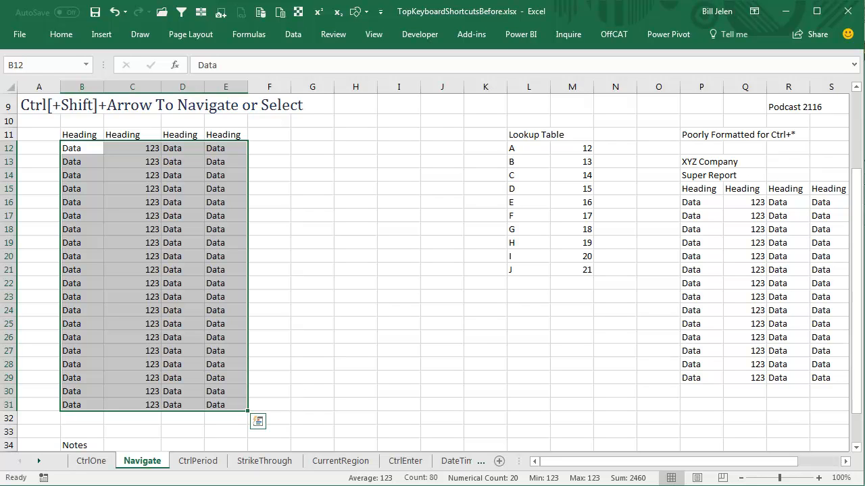
pyautogui.moveTo(711, 337)
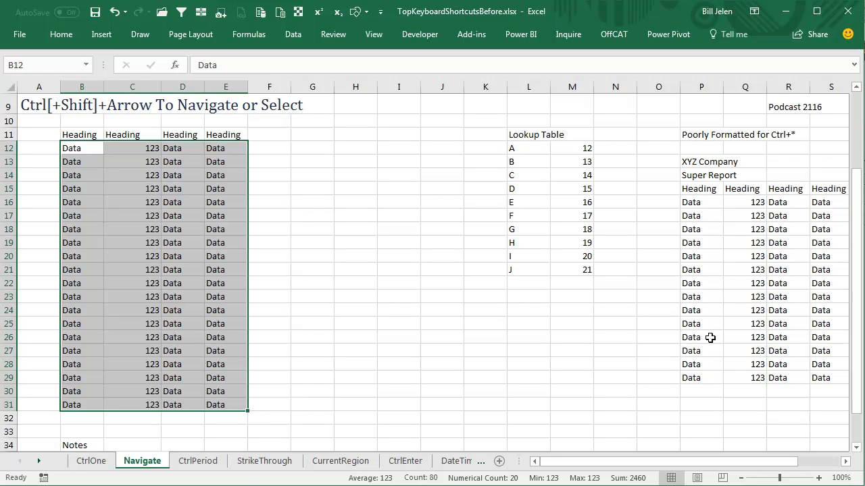